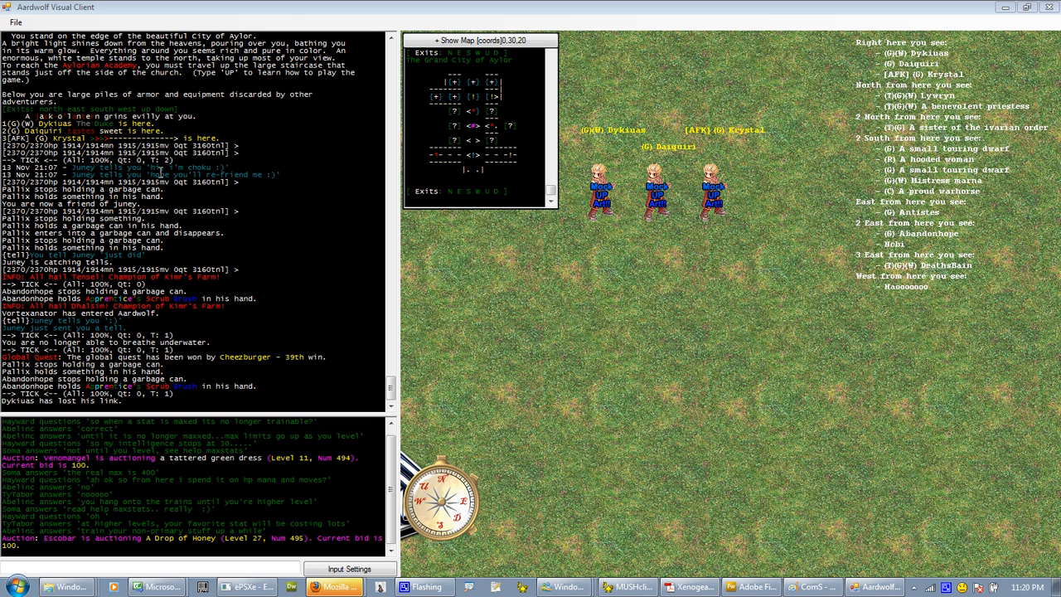
pyautogui.moveTo(366, 429)
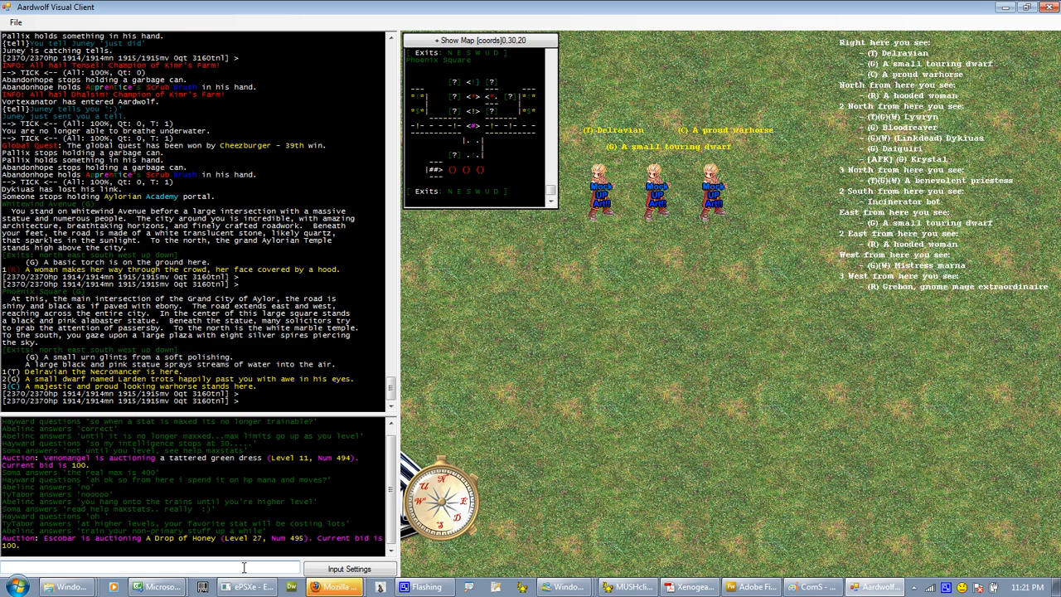
# Step: Enter the movement command '6' to walk north toward Phoenix Square
pyautogui.write('6')
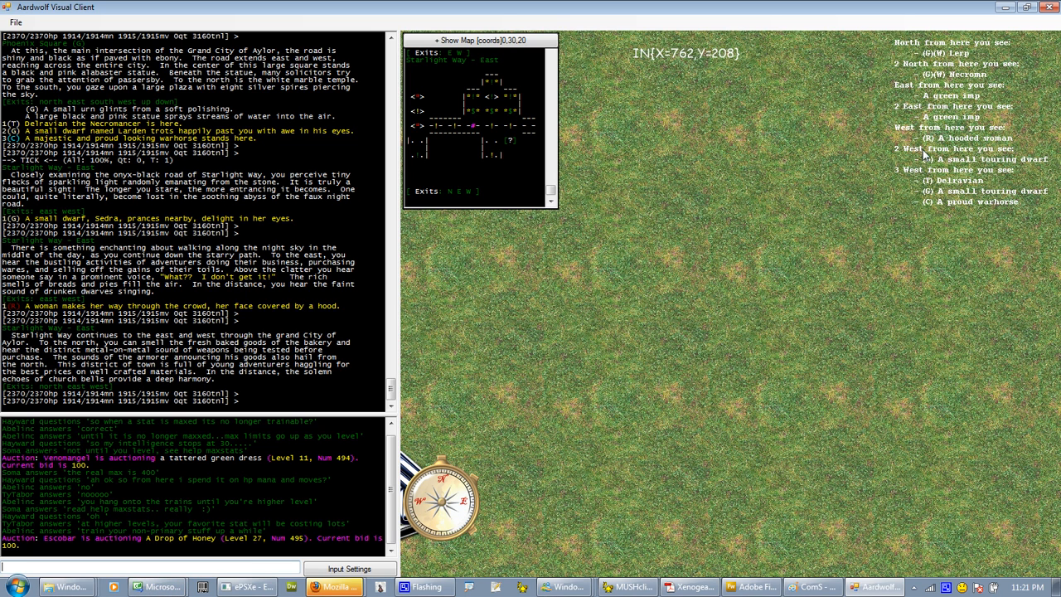
pyautogui.moveTo(946, 193)
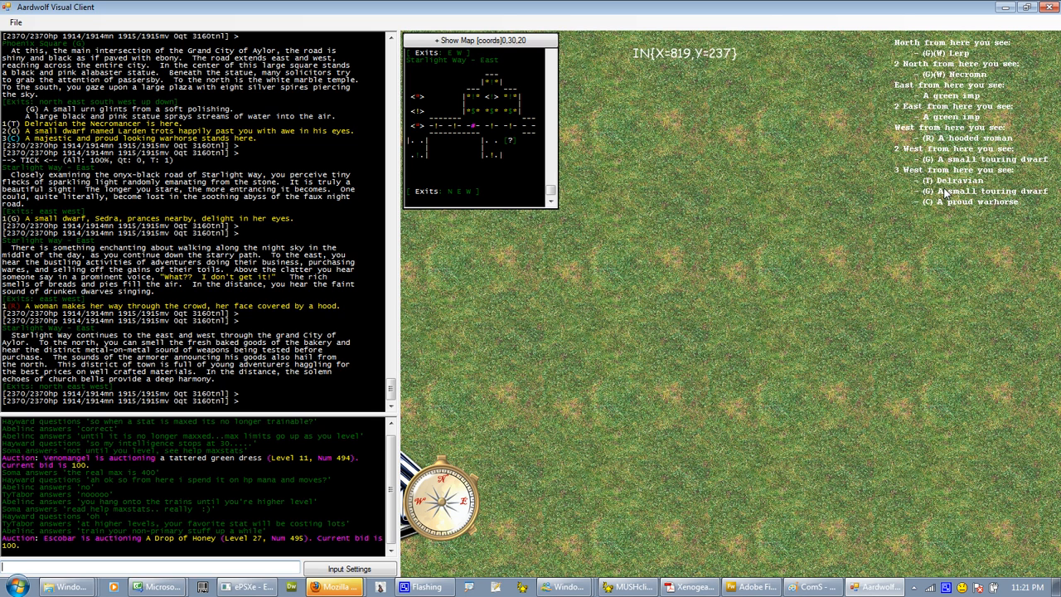
pyautogui.moveTo(928, 164)
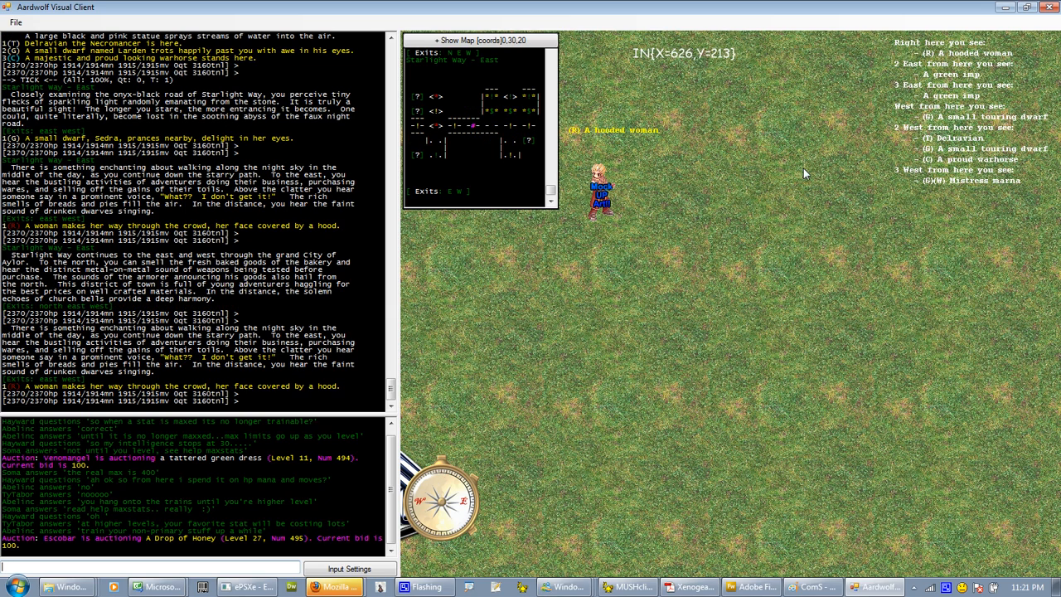
pyautogui.moveTo(709, 74)
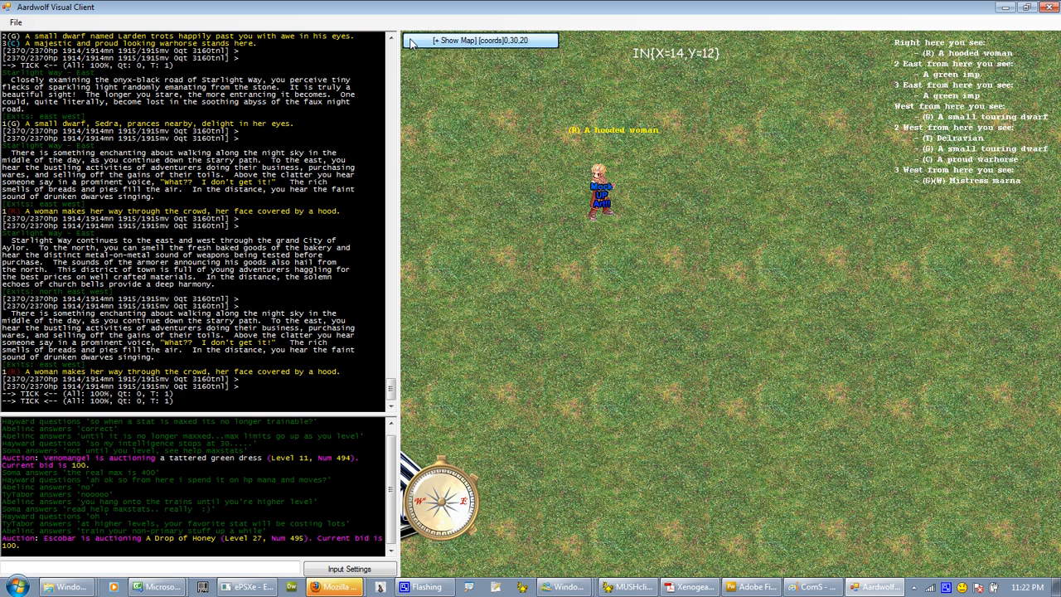
# Step: Reopen the local map with '+ Show Map'
pyautogui.click(456, 40)
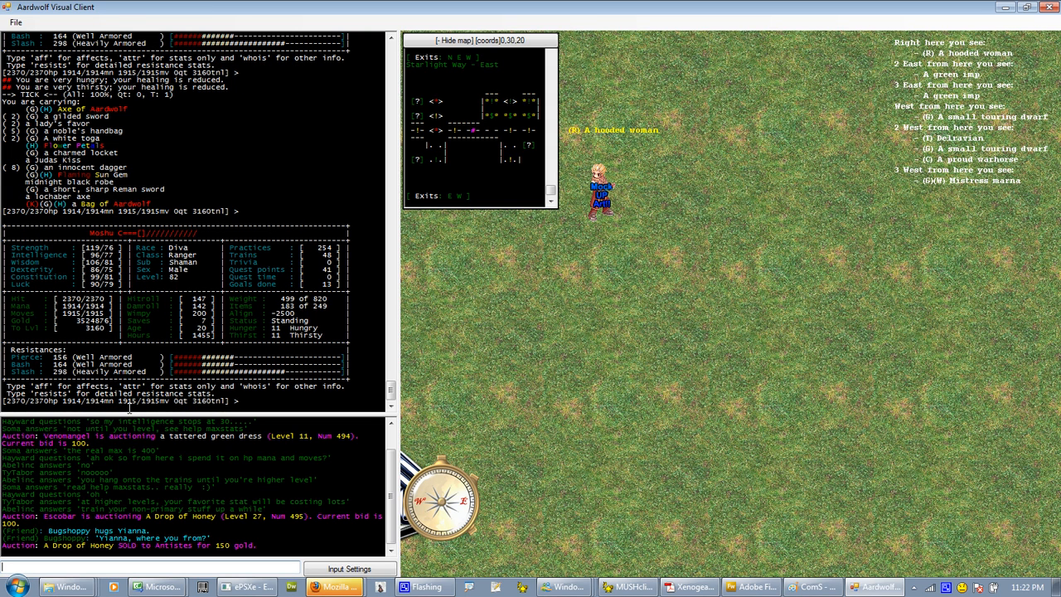
pyautogui.scroll(3)
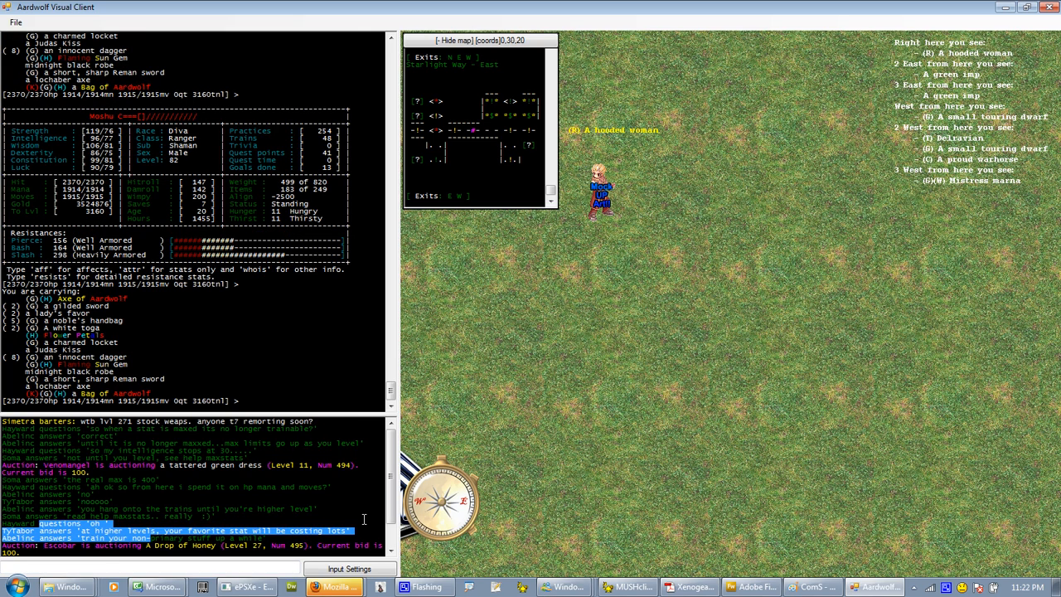
pyautogui.scroll(-3)
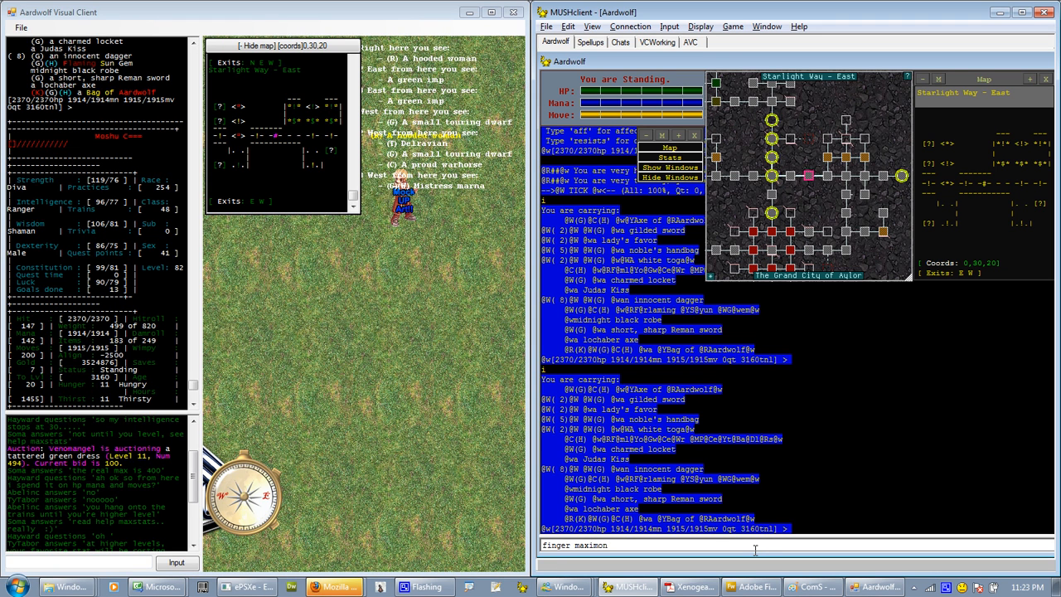
# Step: Send a command to the game from MUSHclient's input bar, then begin typing 're'
pyautogui.press('Return')
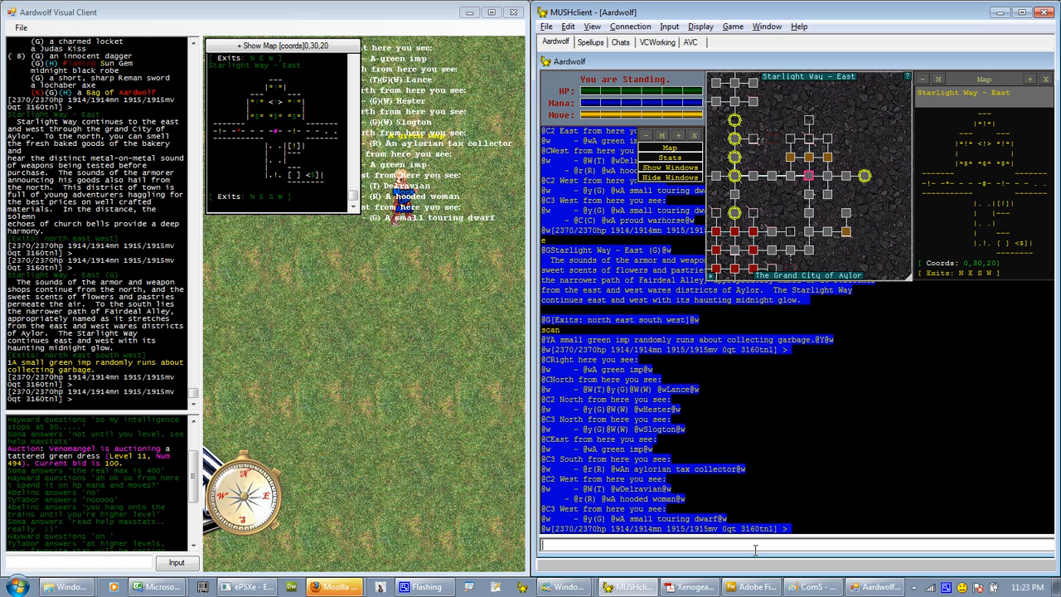
pyautogui.write('re')
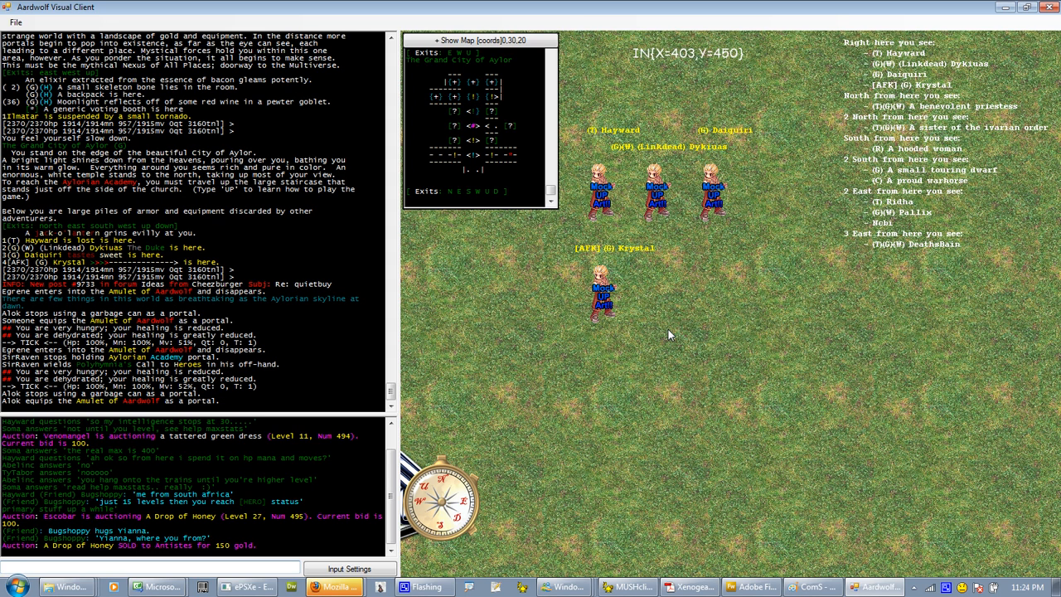
pyautogui.moveTo(655, 335)
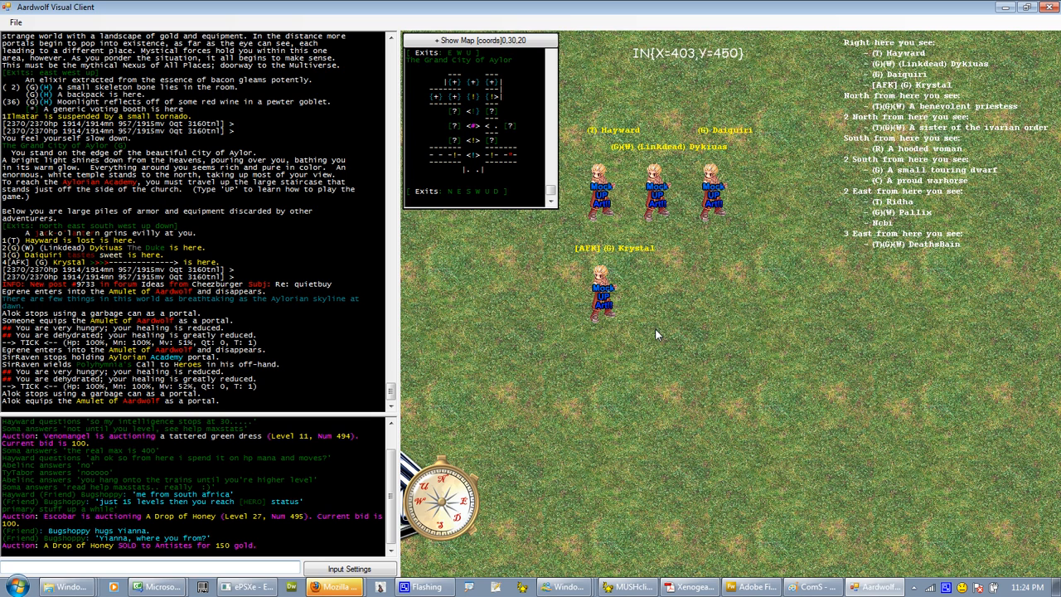
# Step: Return to the visual client and bring up the MUSHclient taskbar window group
pyautogui.click(15, 23)
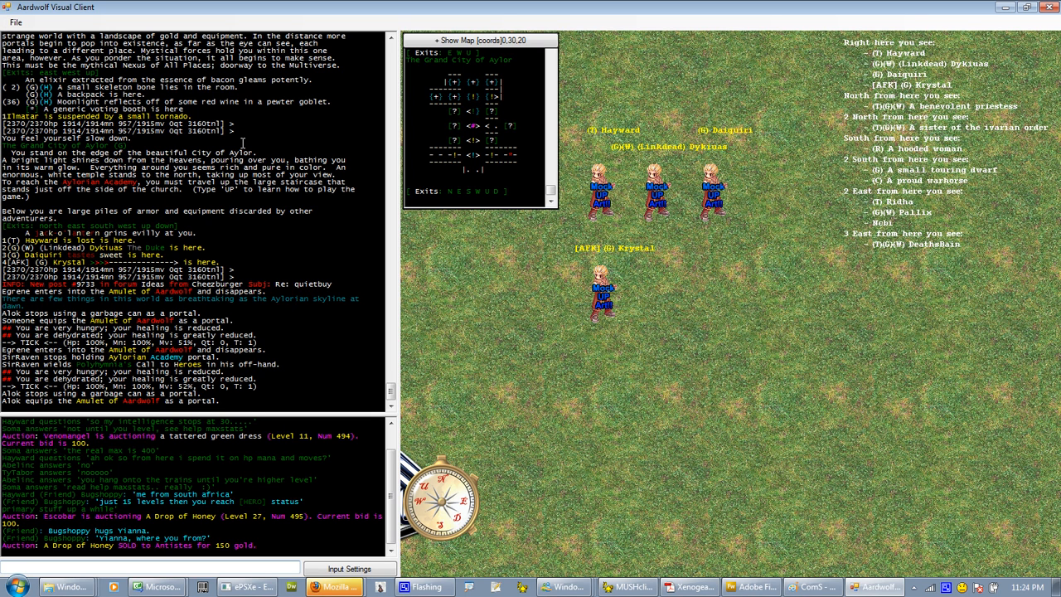
pyautogui.moveTo(499, 379)
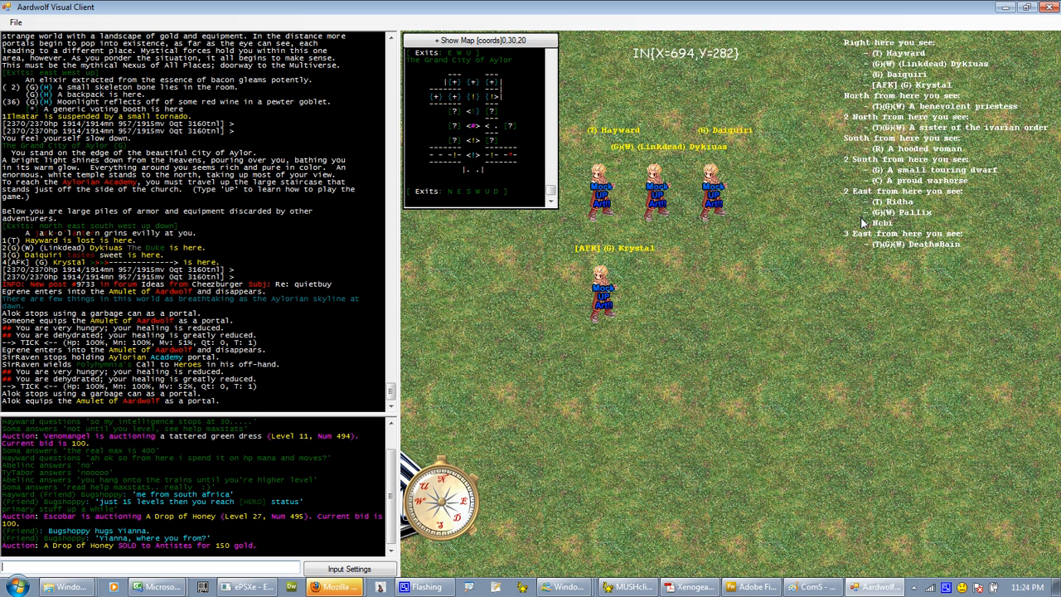
pyautogui.click(632, 586)
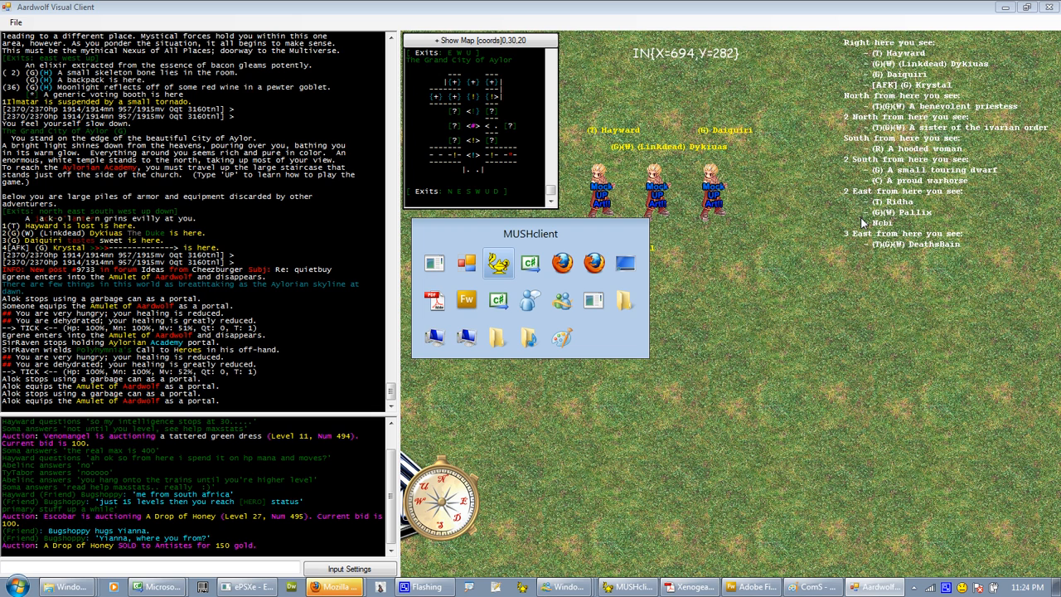